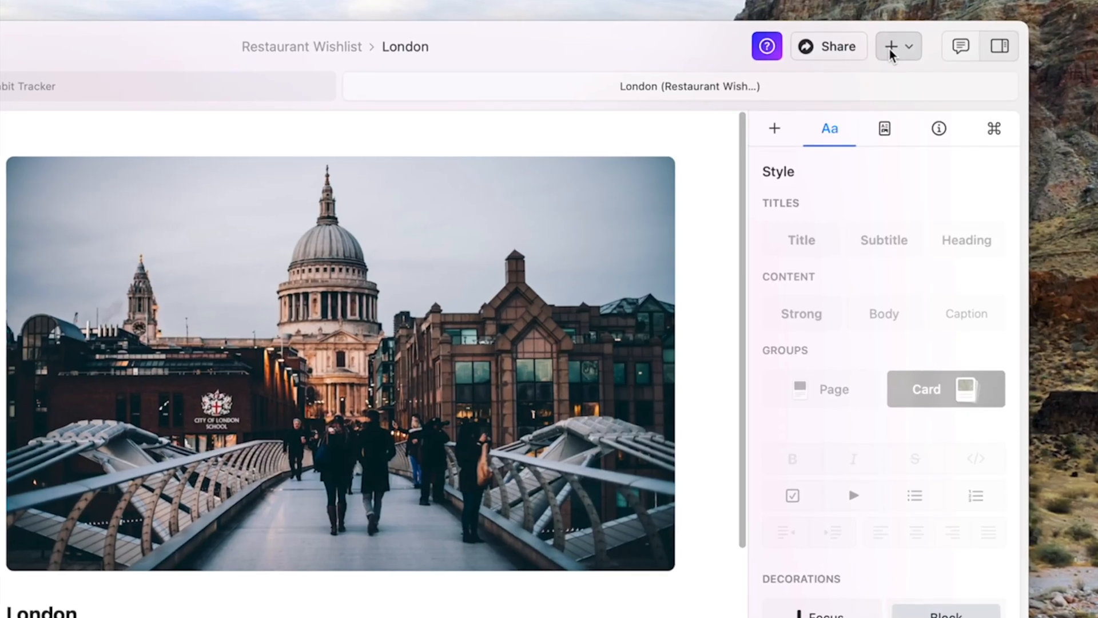
# - Open the AI Assistant on the 'Radical Candor is a simple idea' paragraph via its options menu
pyautogui.click(892, 46)
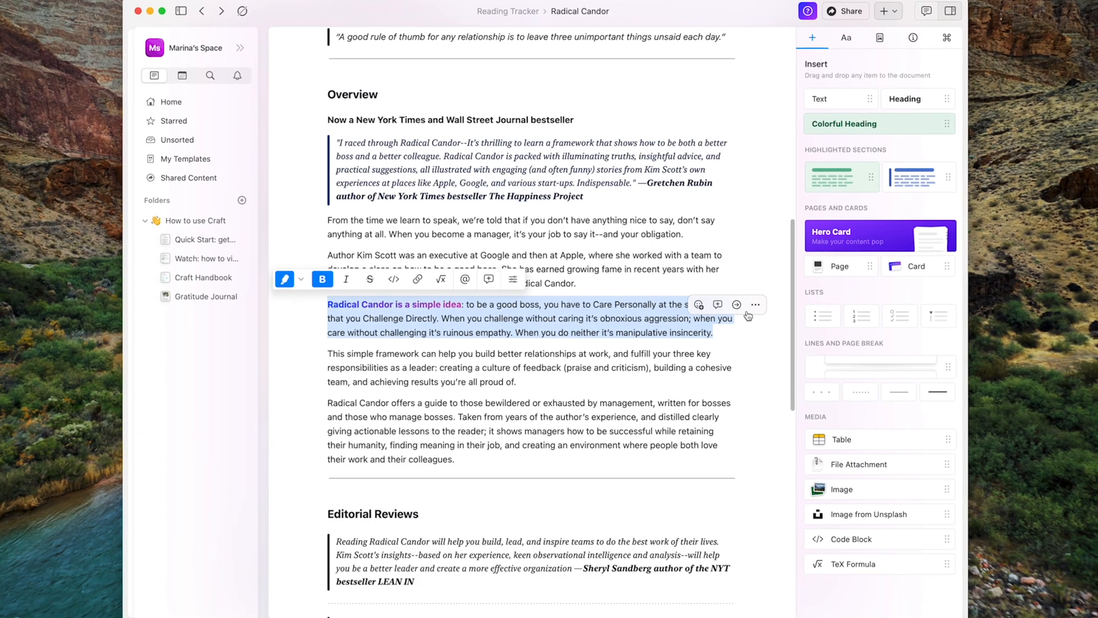
pyautogui.click(755, 304)
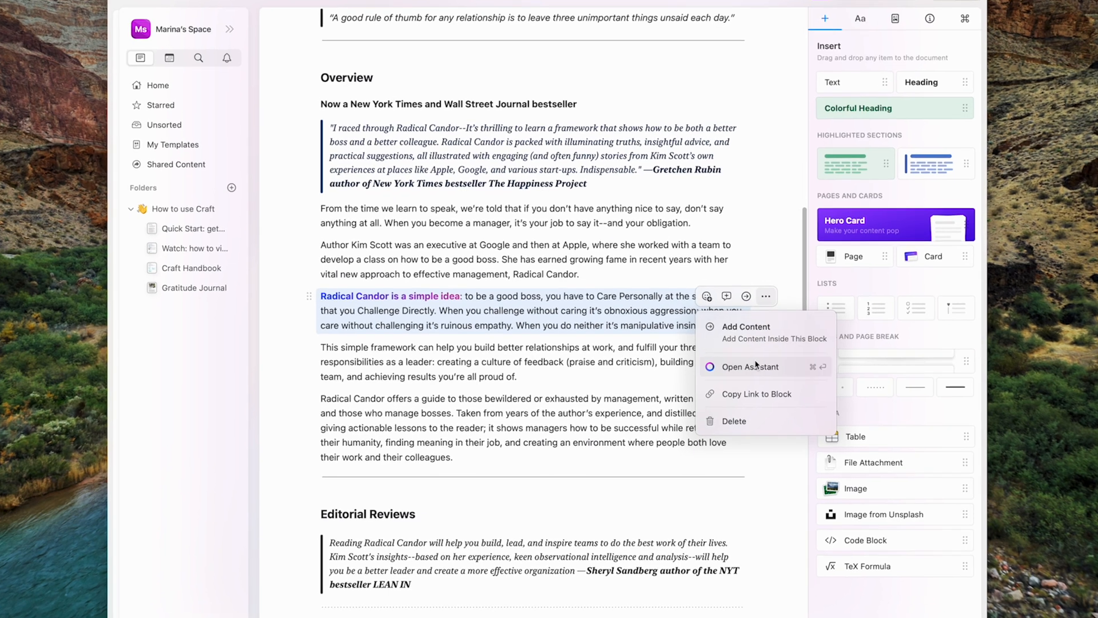
pyautogui.click(752, 366)
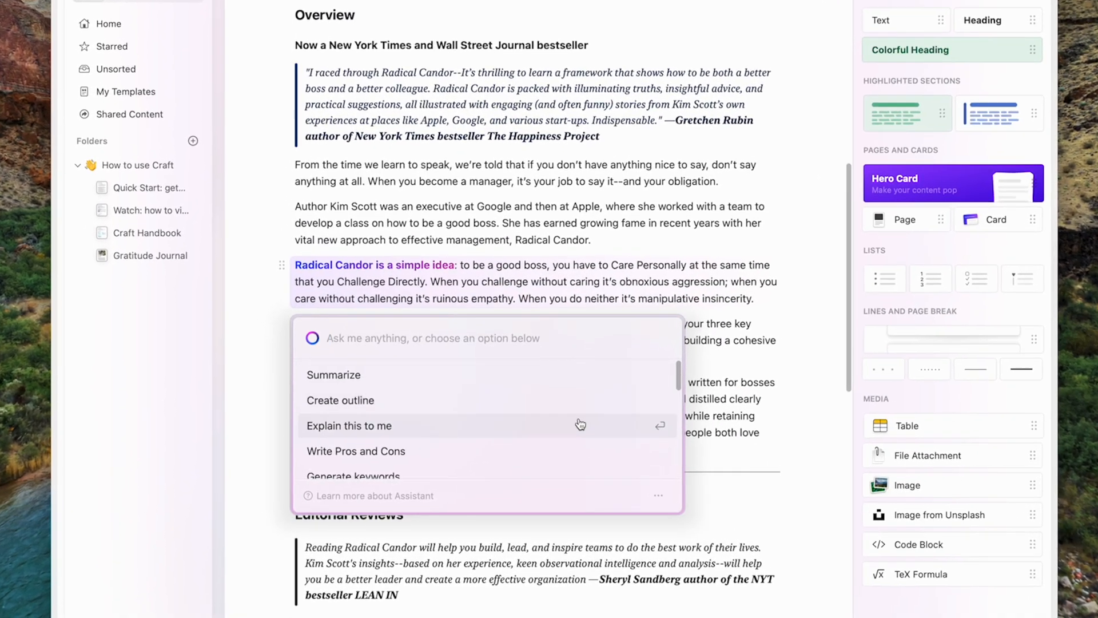
pyautogui.scroll(-3)
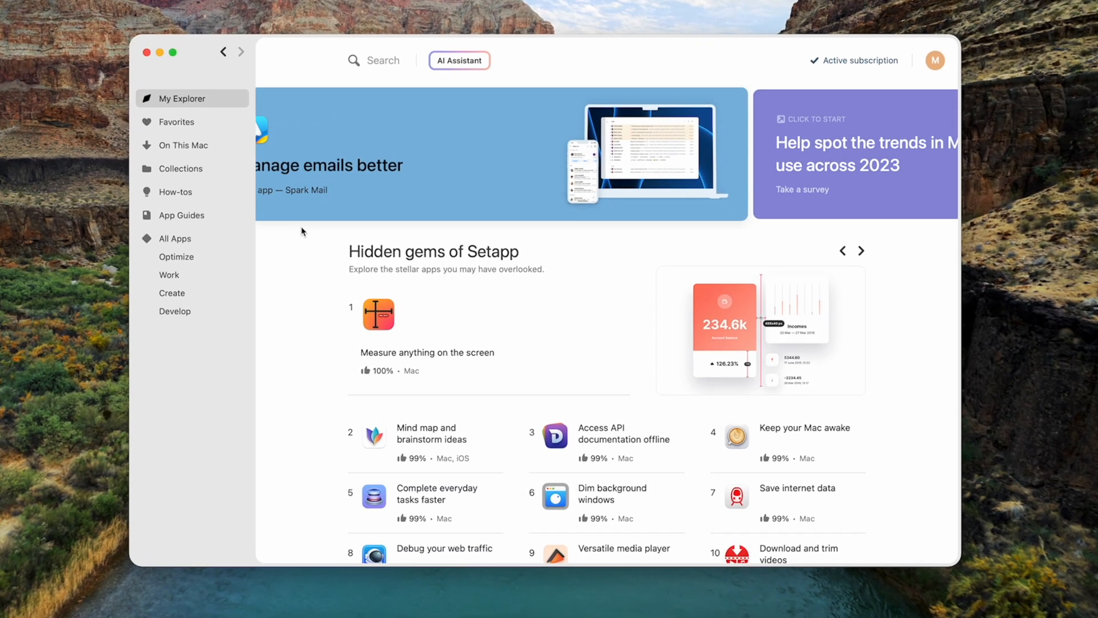
# - Switch to Setapp's How-tos guides from the sidebar
pyautogui.click(178, 238)
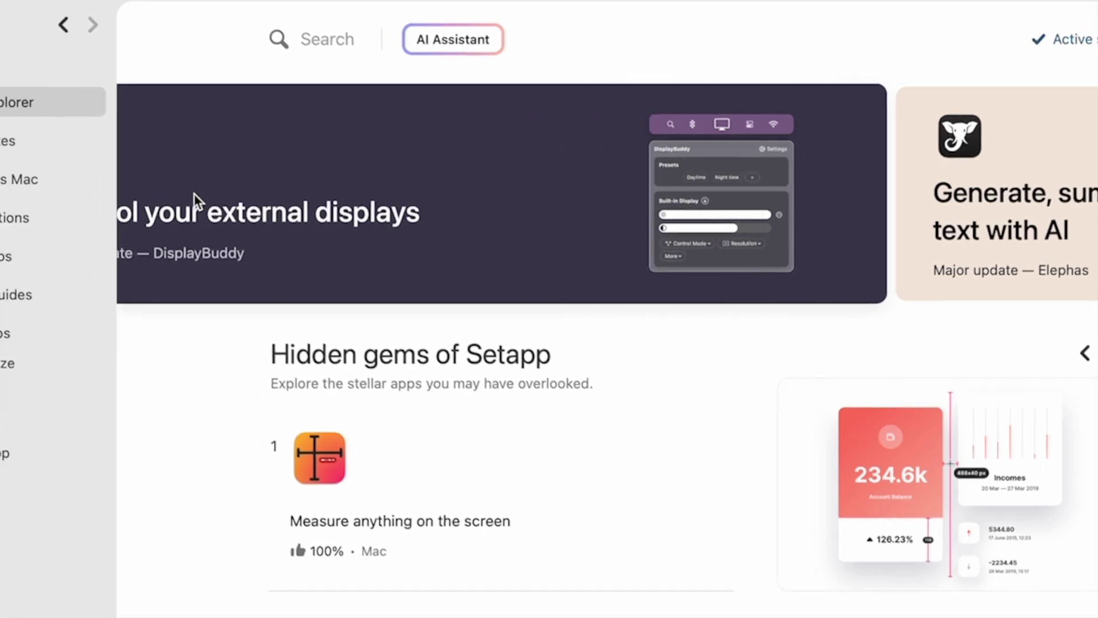
pyautogui.click(174, 197)
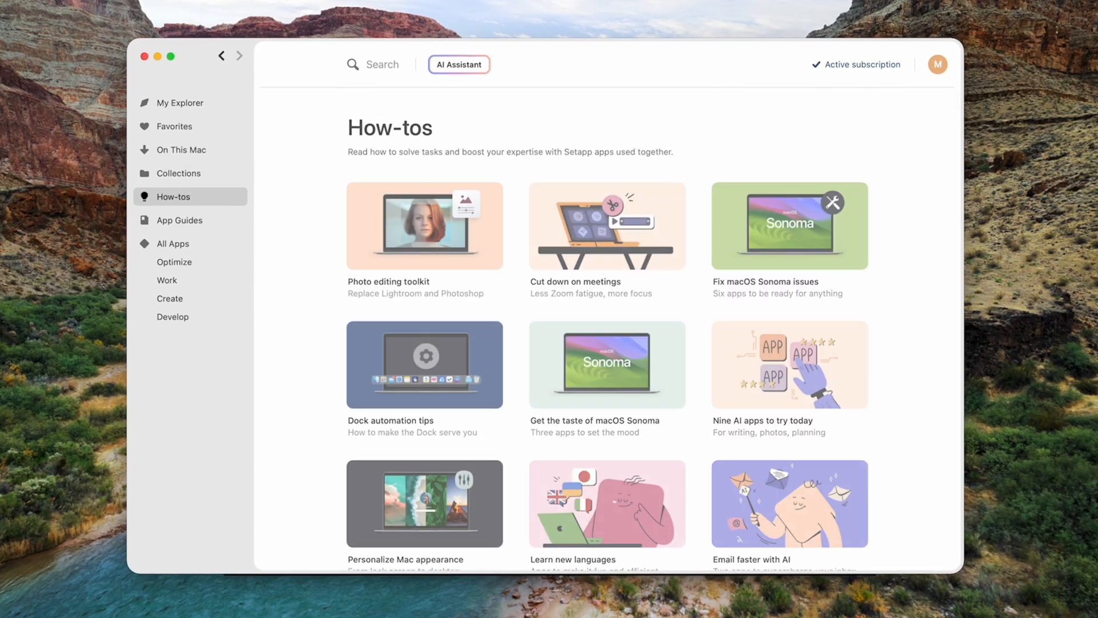